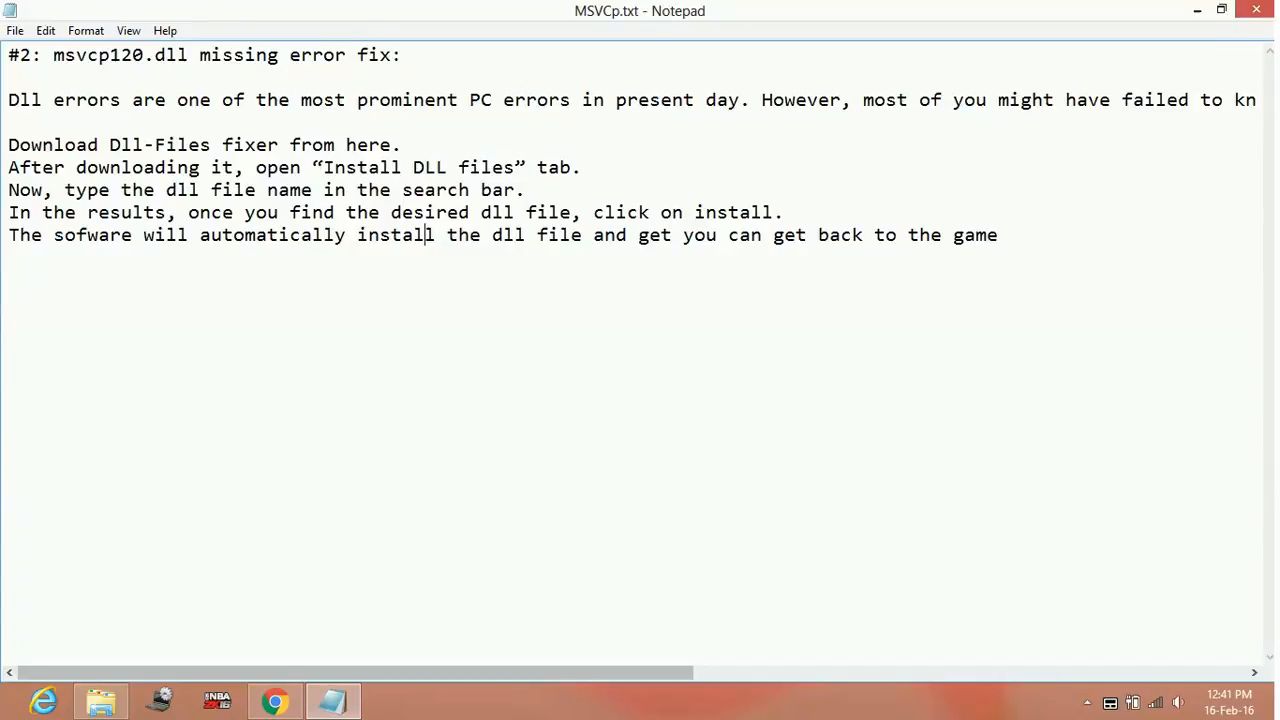
Switch from the Notepad msvcp120.dll notes to Chrome.
left_click(272, 700)
type("downloa")
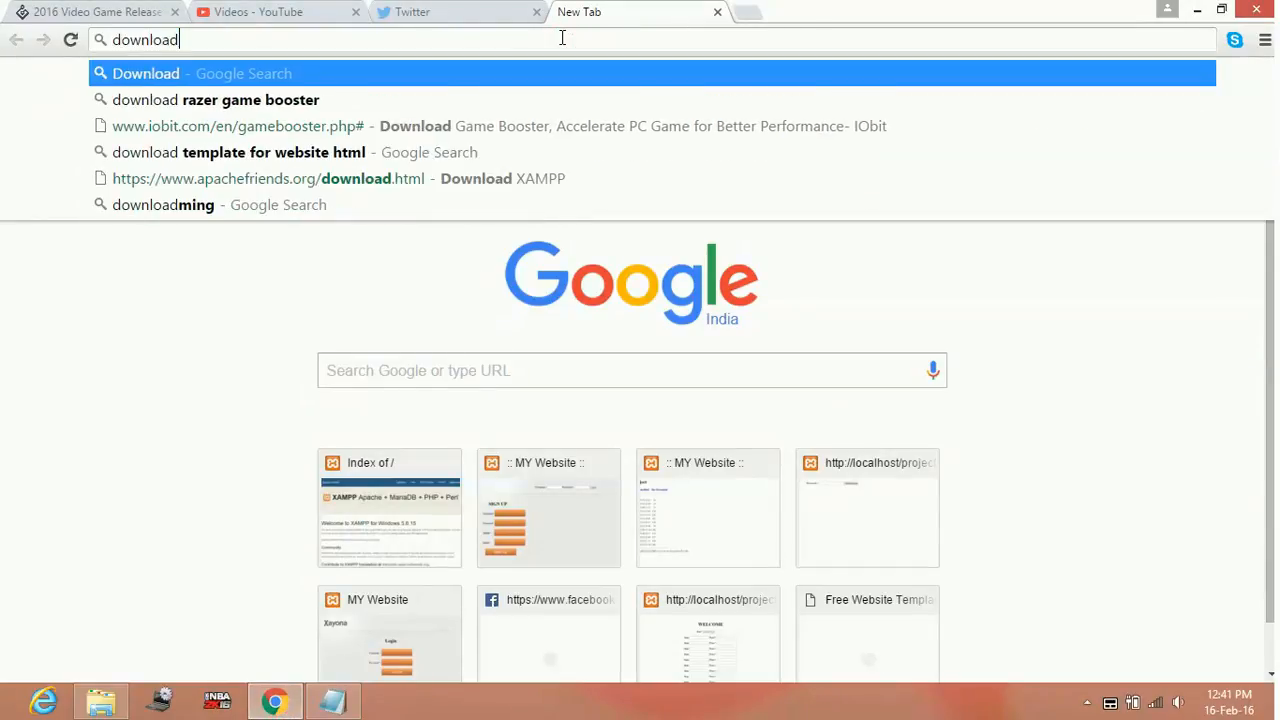
Search 'download dll file fixer' and open the DLL-files Fixer result on dll-files.com.
type("dll")
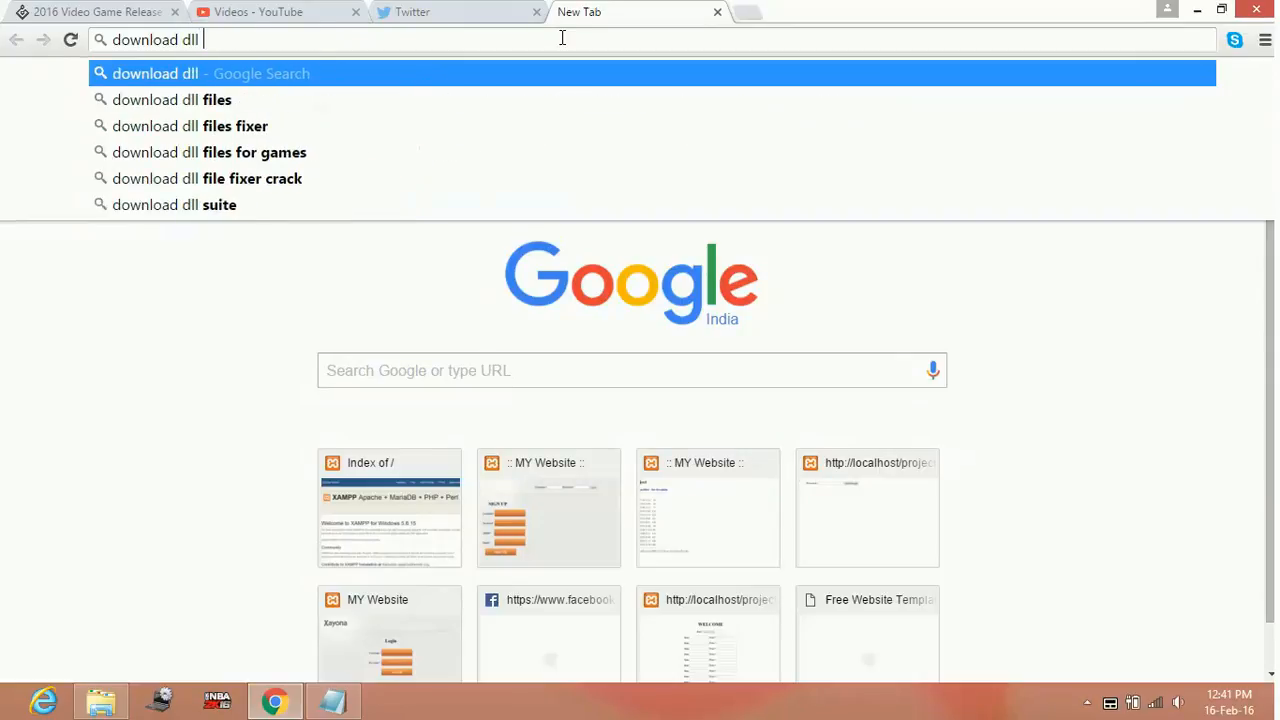
type("file fixer")
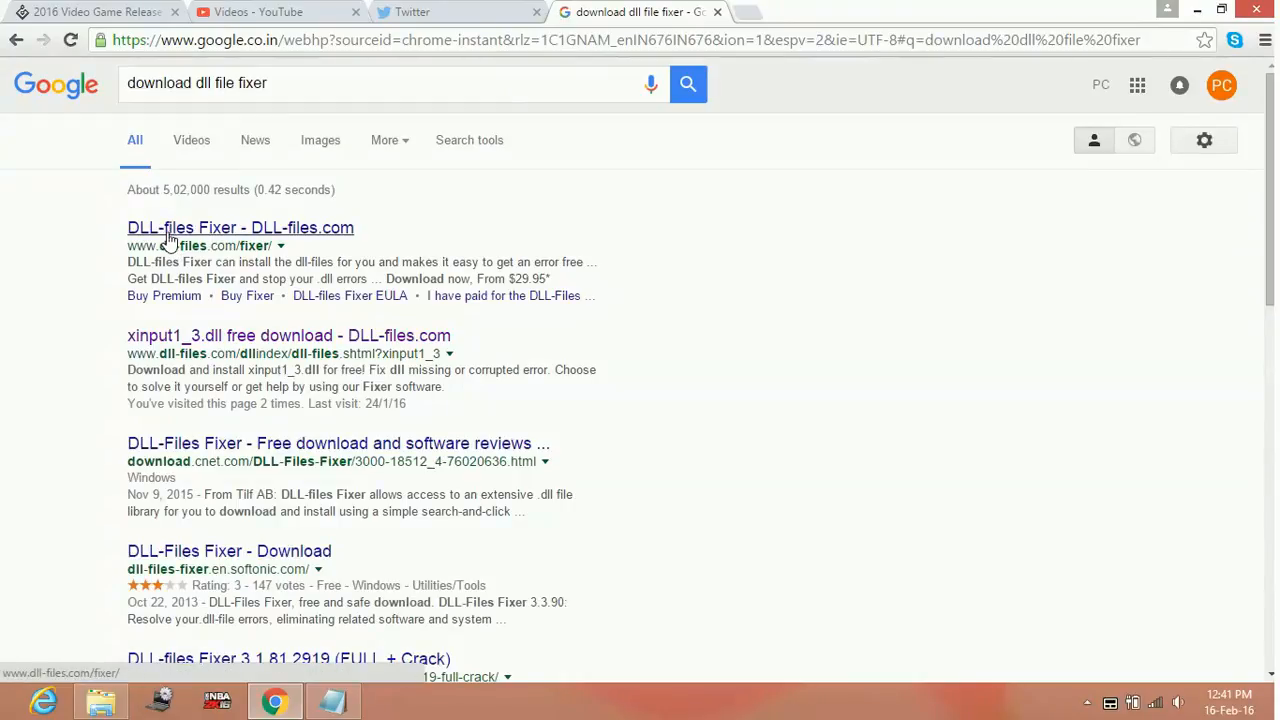
left_click(240, 227)
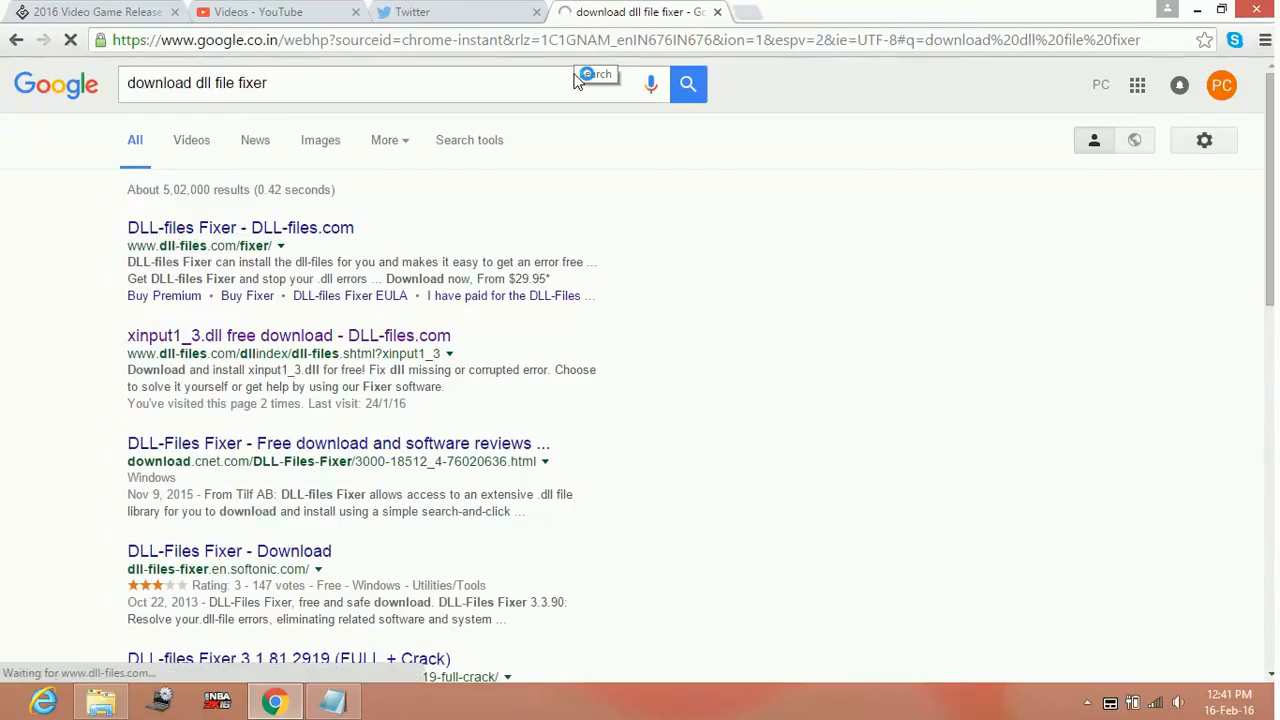
left_click(214, 227)
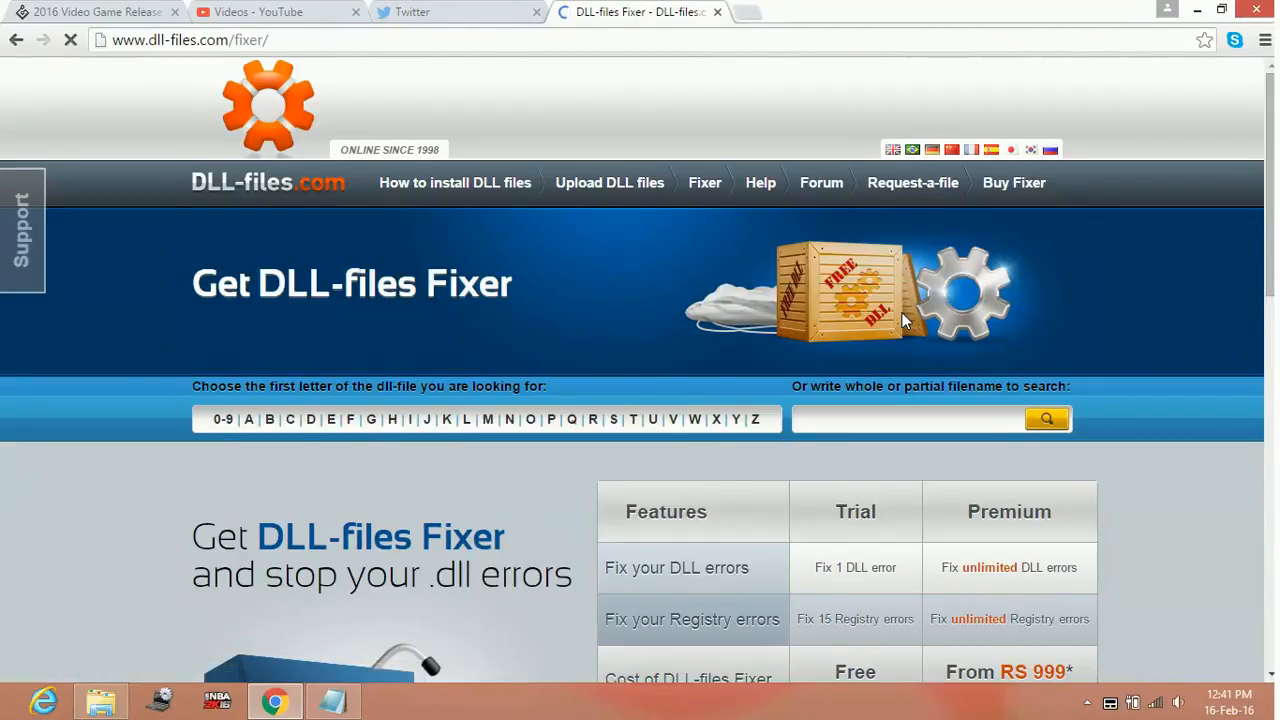
Scroll through the Fixer's trial and premium comparison, then return to Notepad.
scroll("down", 3)
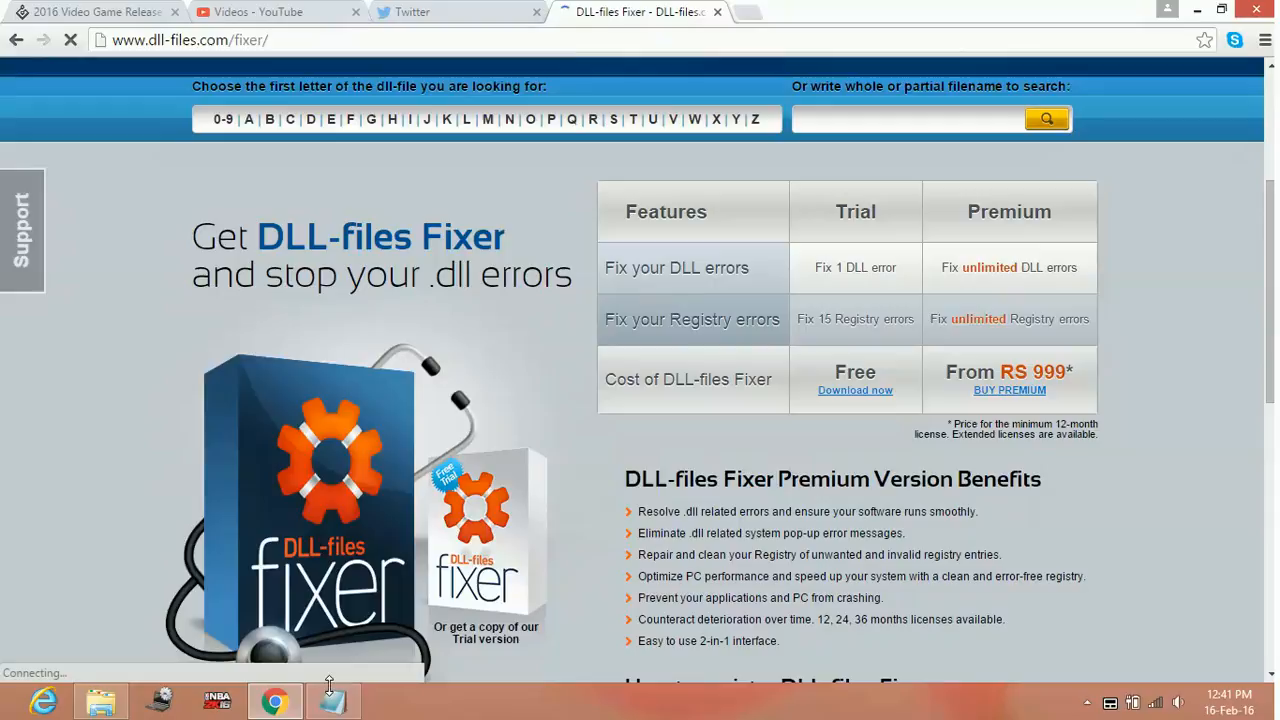
left_click(332, 701)
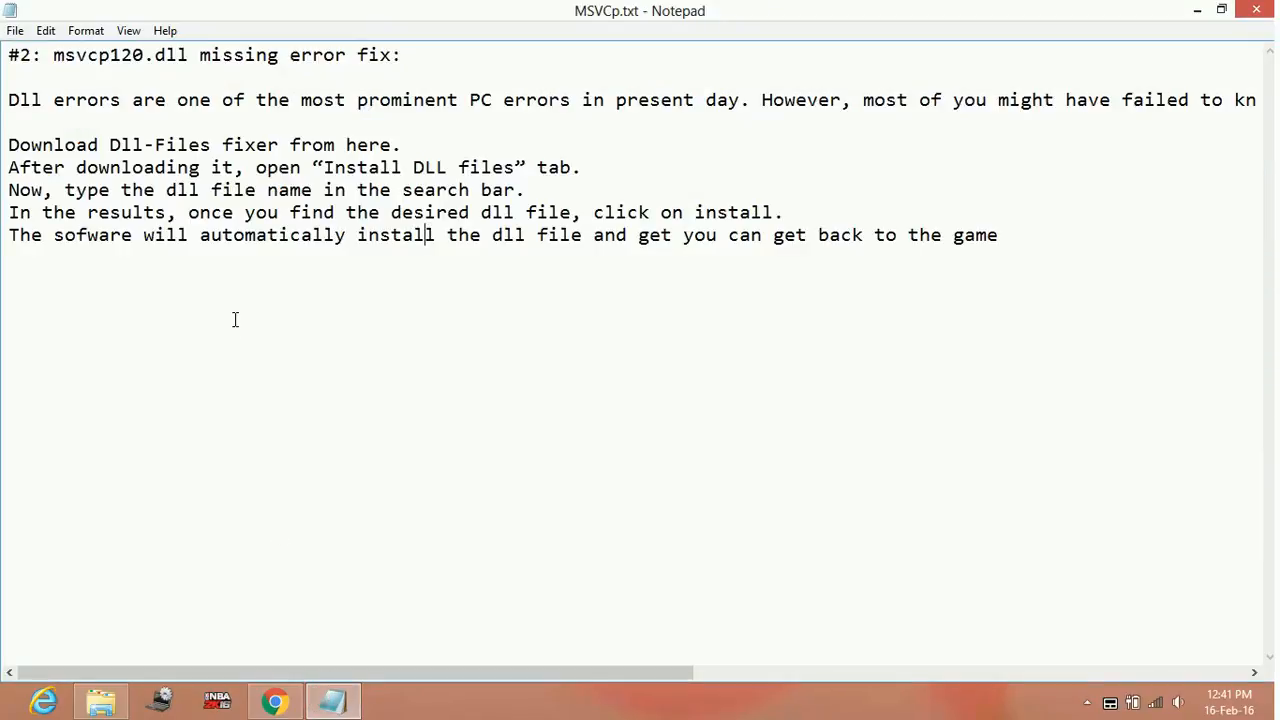
mouse_move(311, 386)
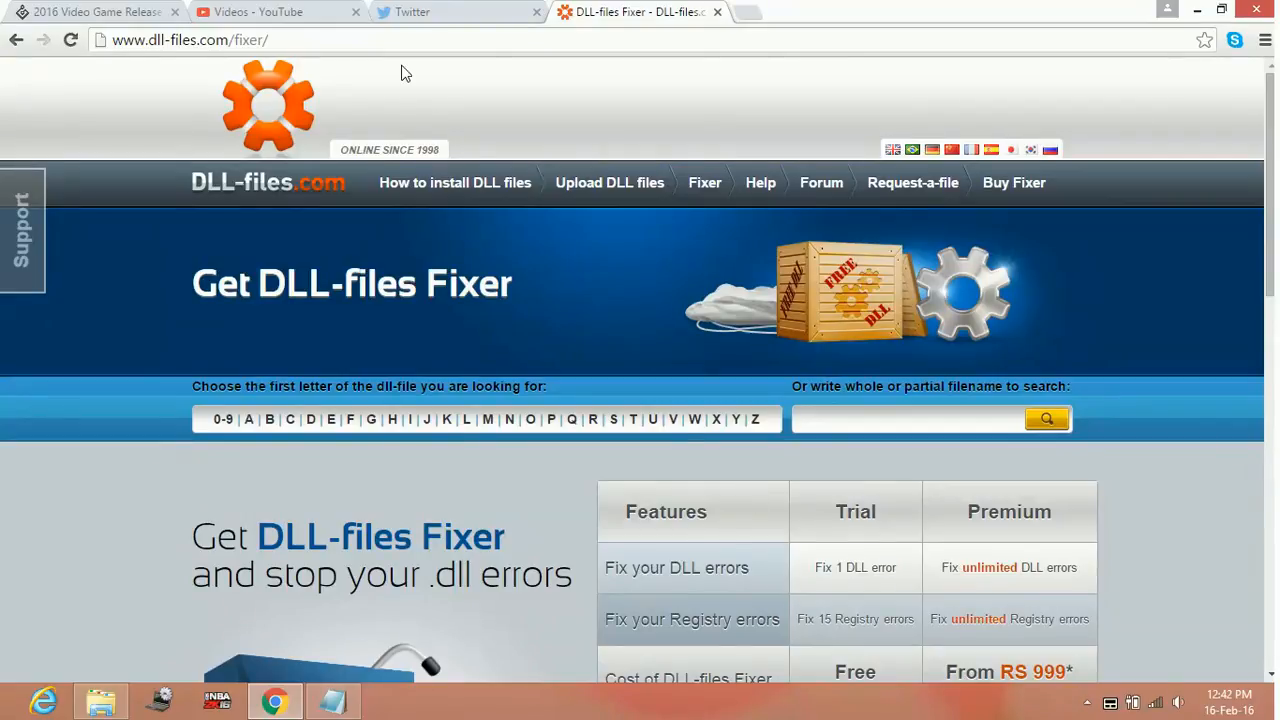
mouse_move(472, 30)
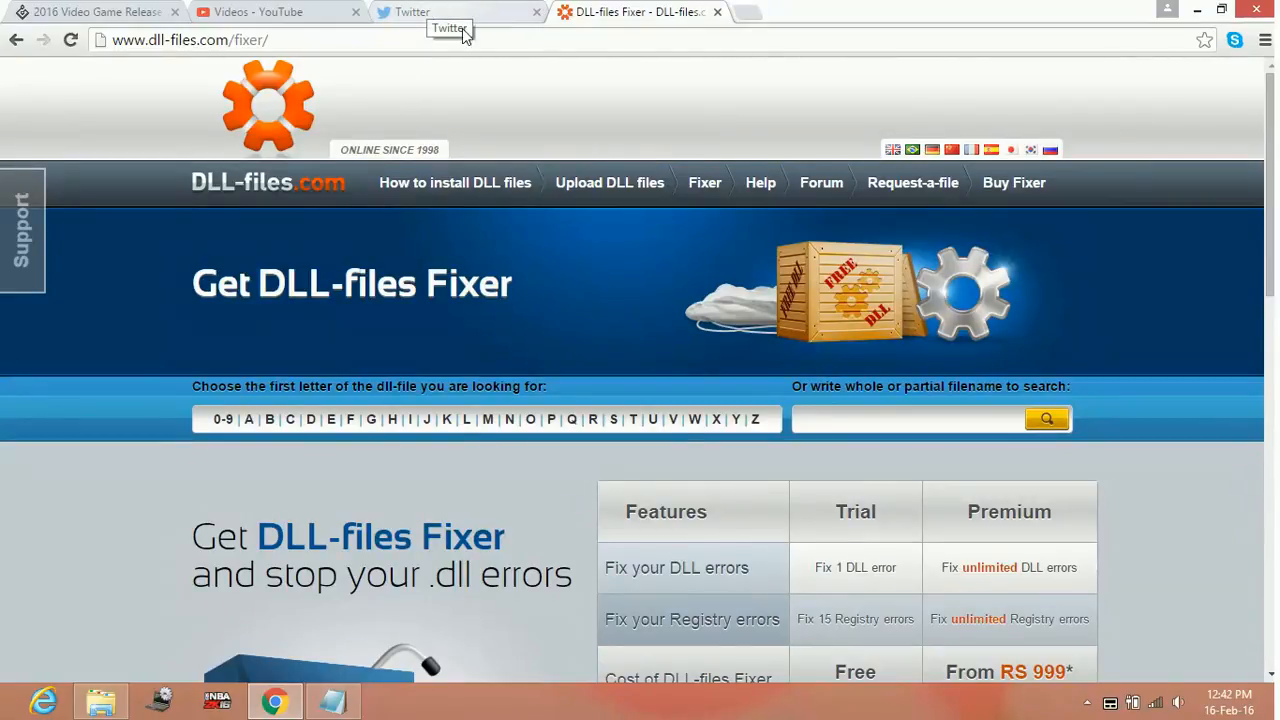
Search the site for 'xinput' and open xinput1_3.dll from the suggestions.
left_click(920, 419)
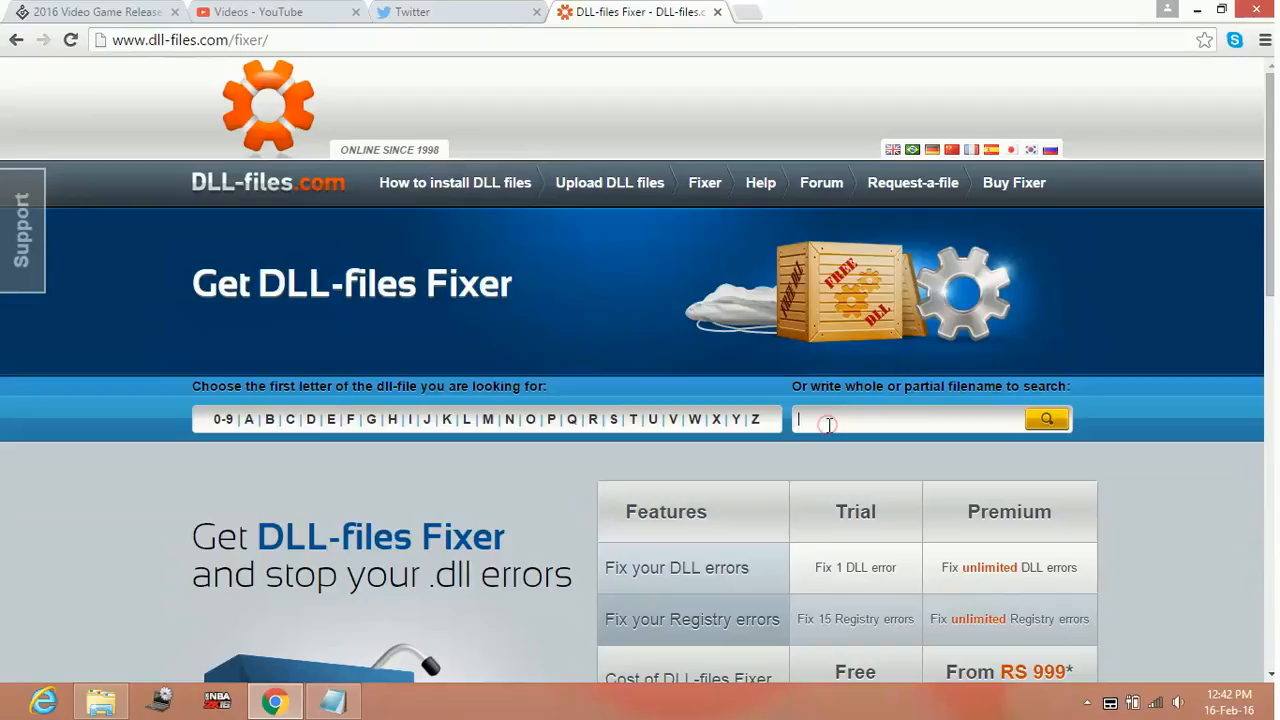
mouse_move(555, 501)
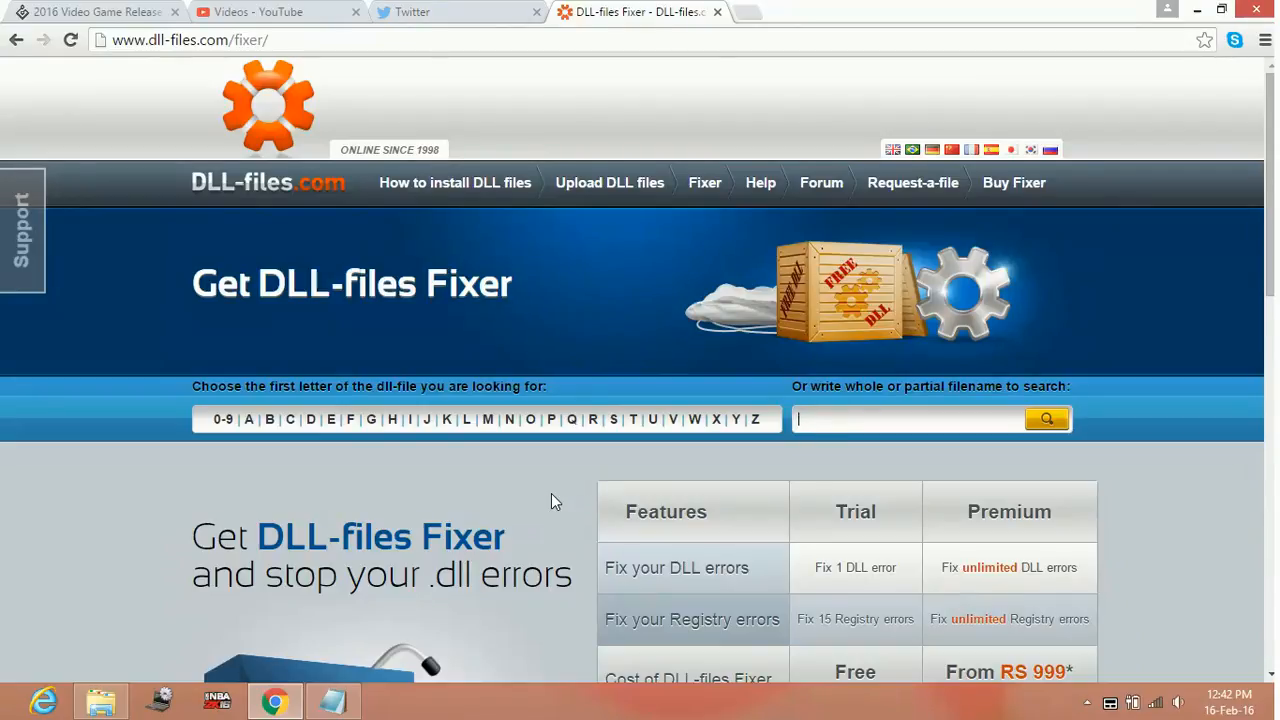
mouse_move(887, 378)
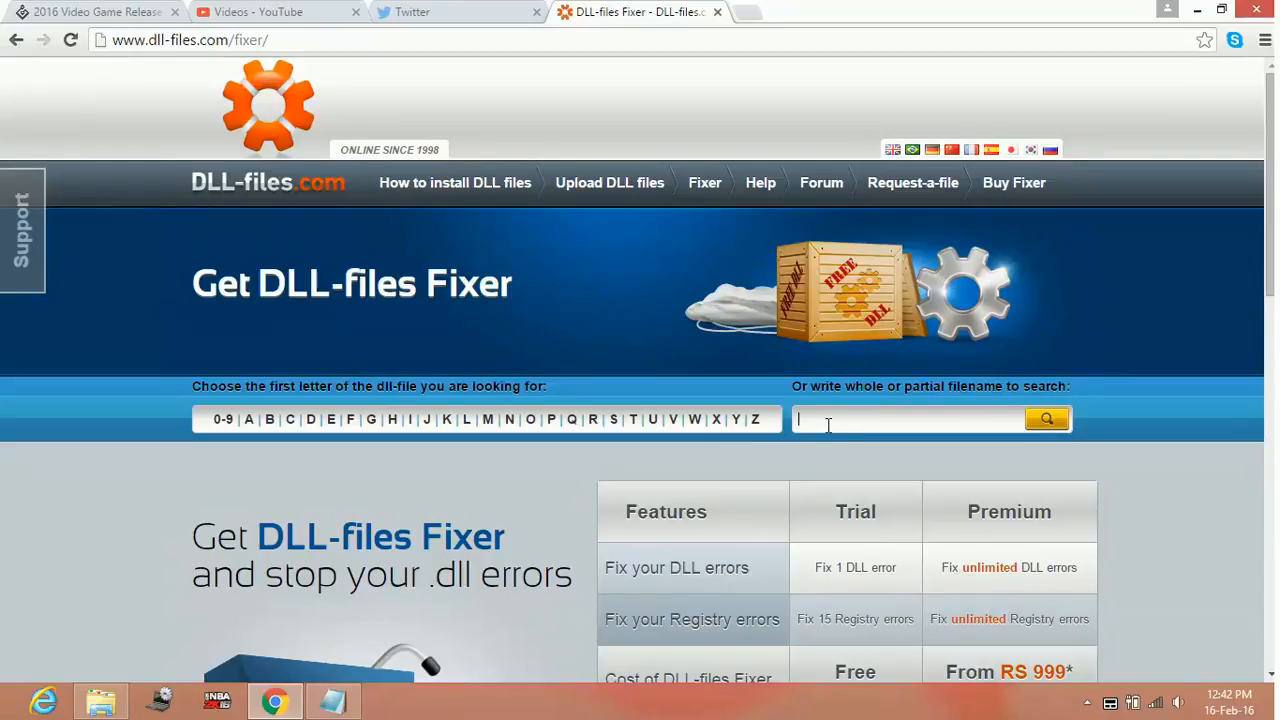
type("x")
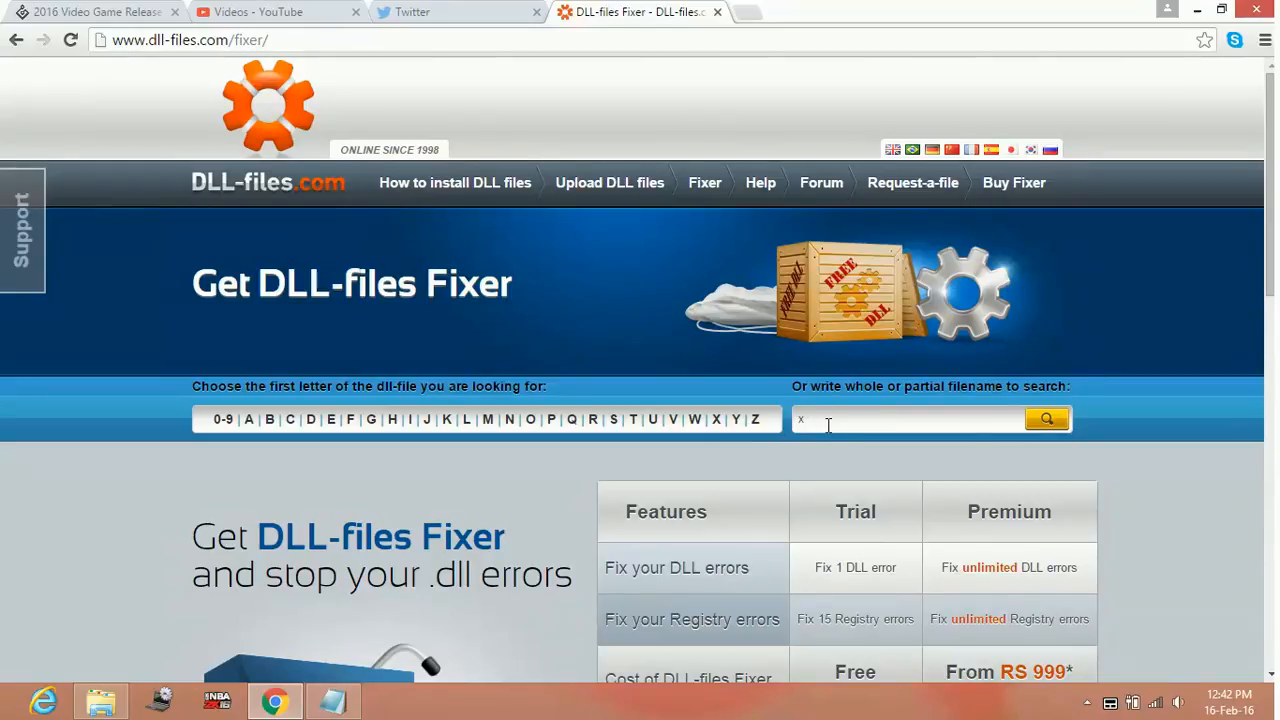
type("input")
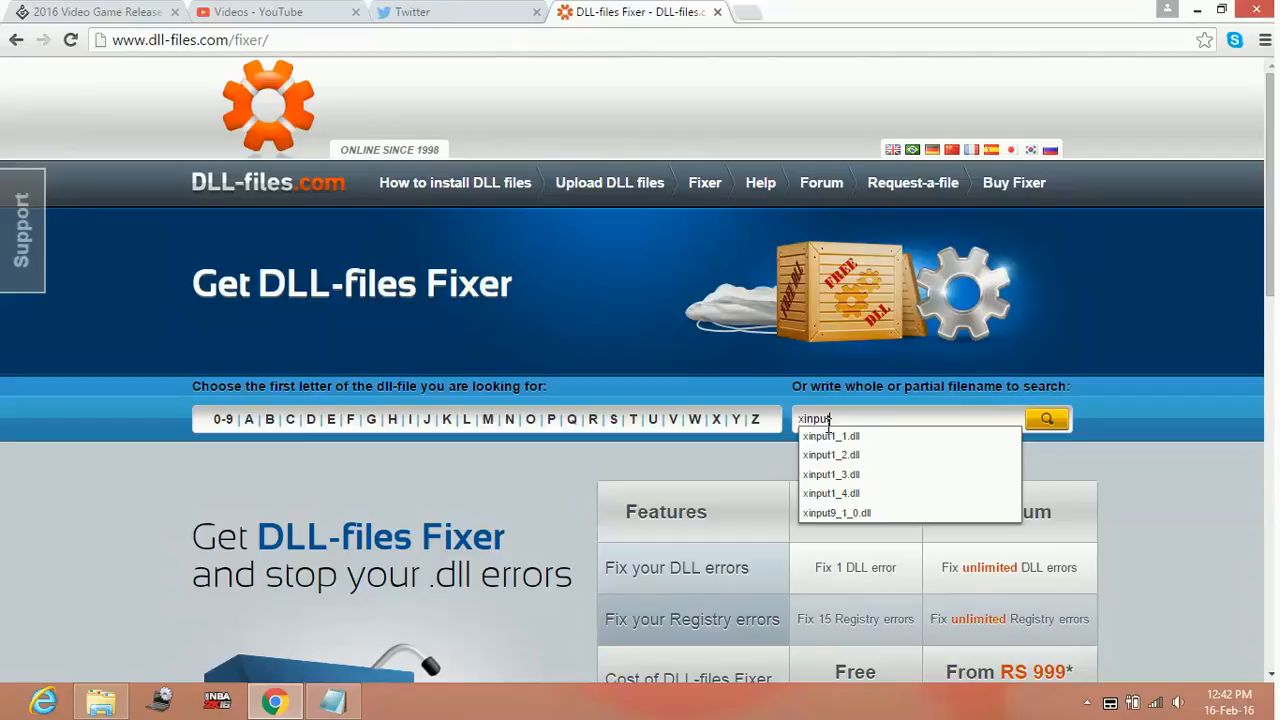
mouse_move(845, 478)
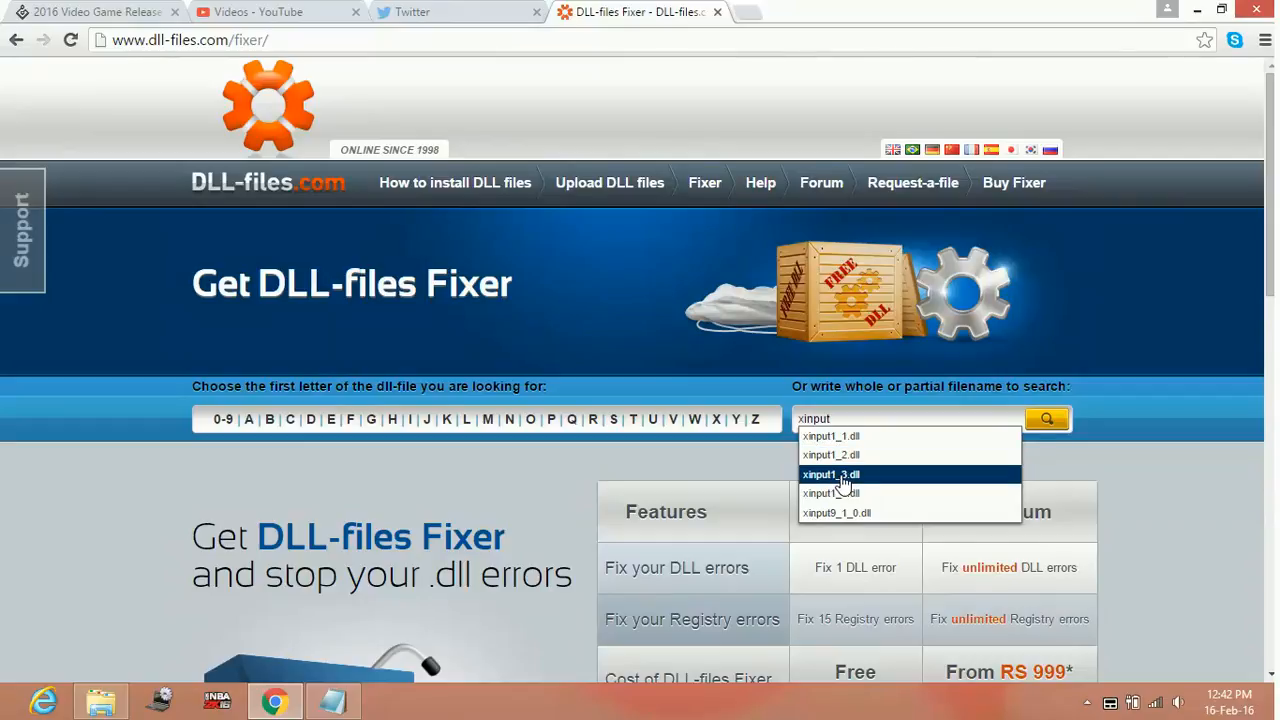
mouse_move(865, 480)
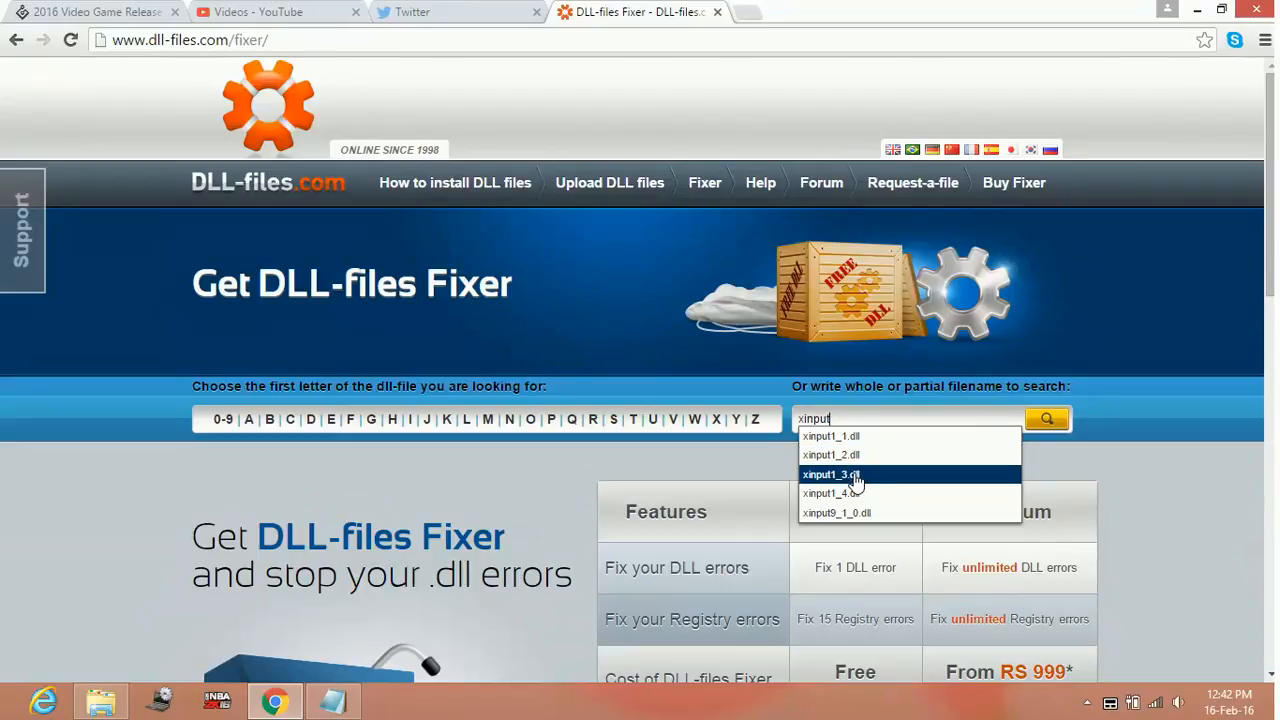
left_click(829, 474)
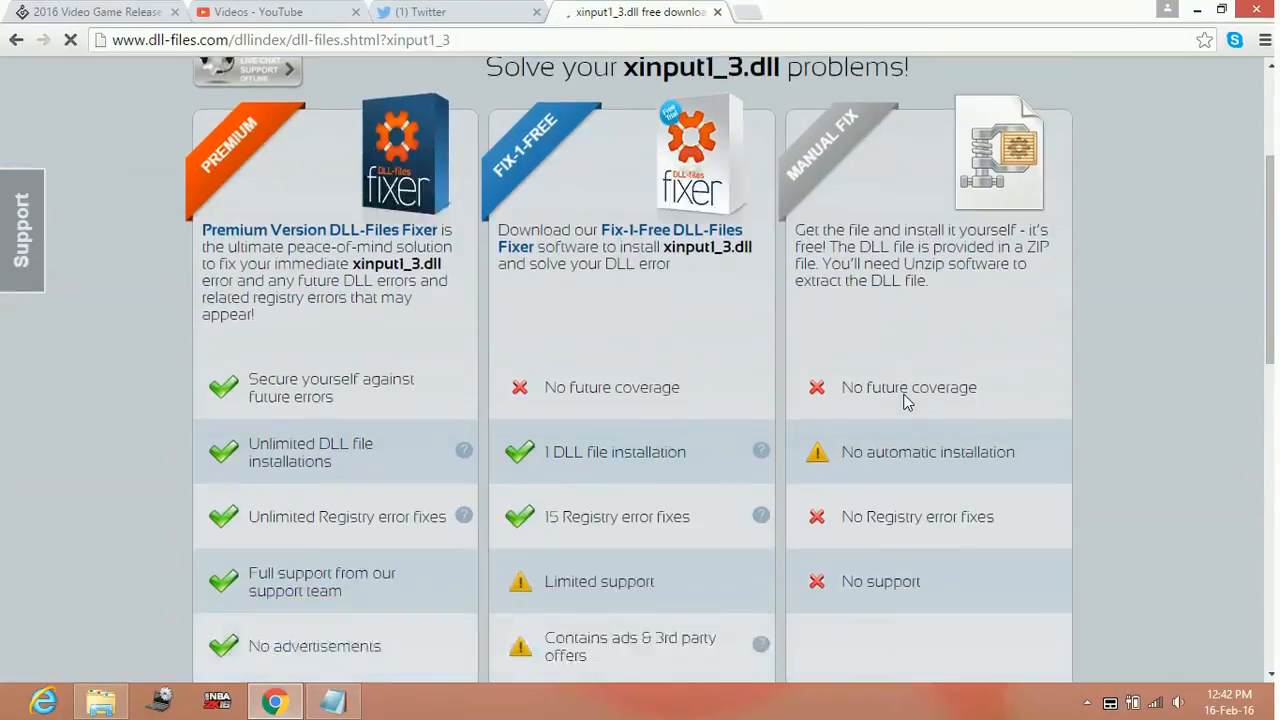
Expand the xinput1_3.dll ZIP version list showing 32-bit and 64-bit, then return to Notepad.
scroll("down", 3)
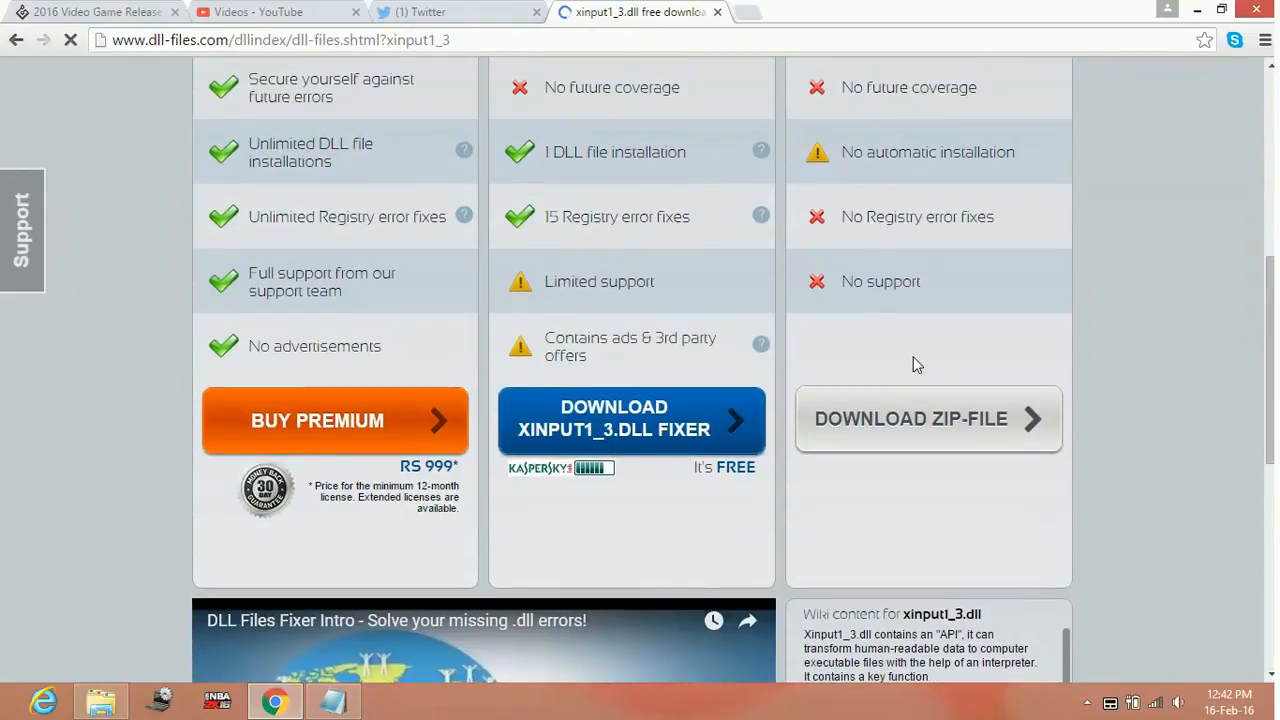
left_click(928, 418)
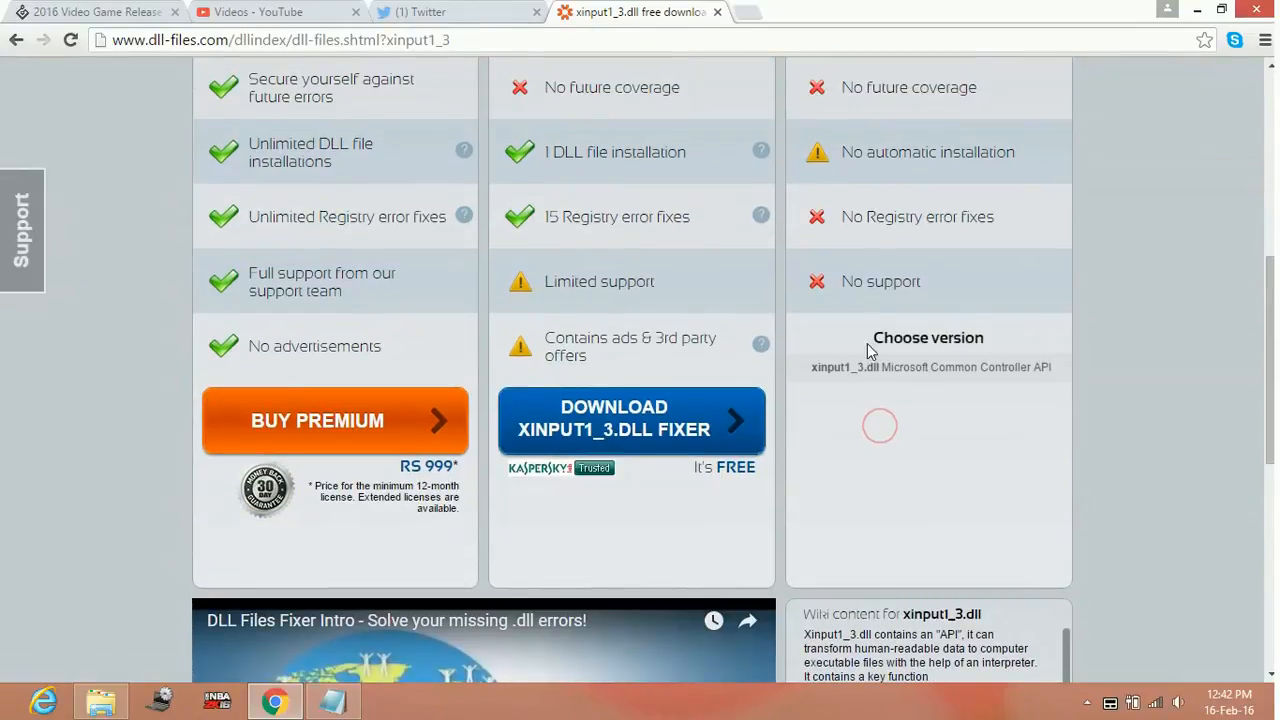
left_click(928, 367)
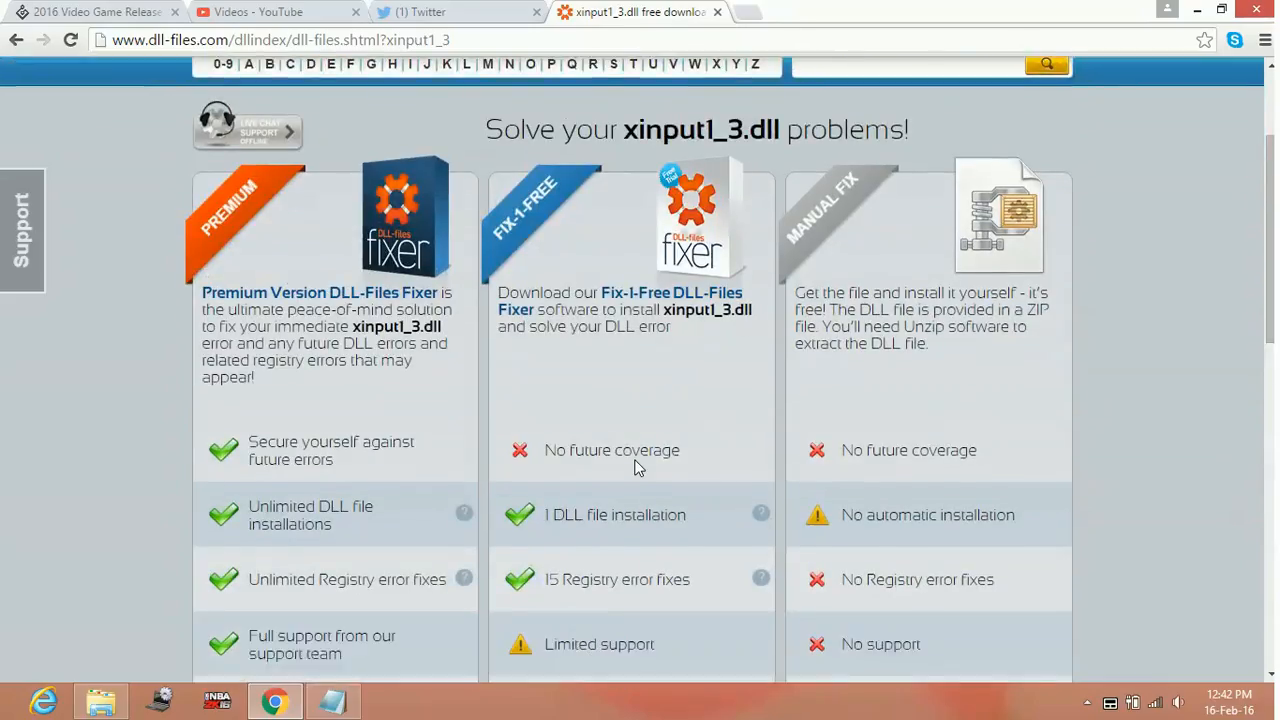
scroll("down", 3)
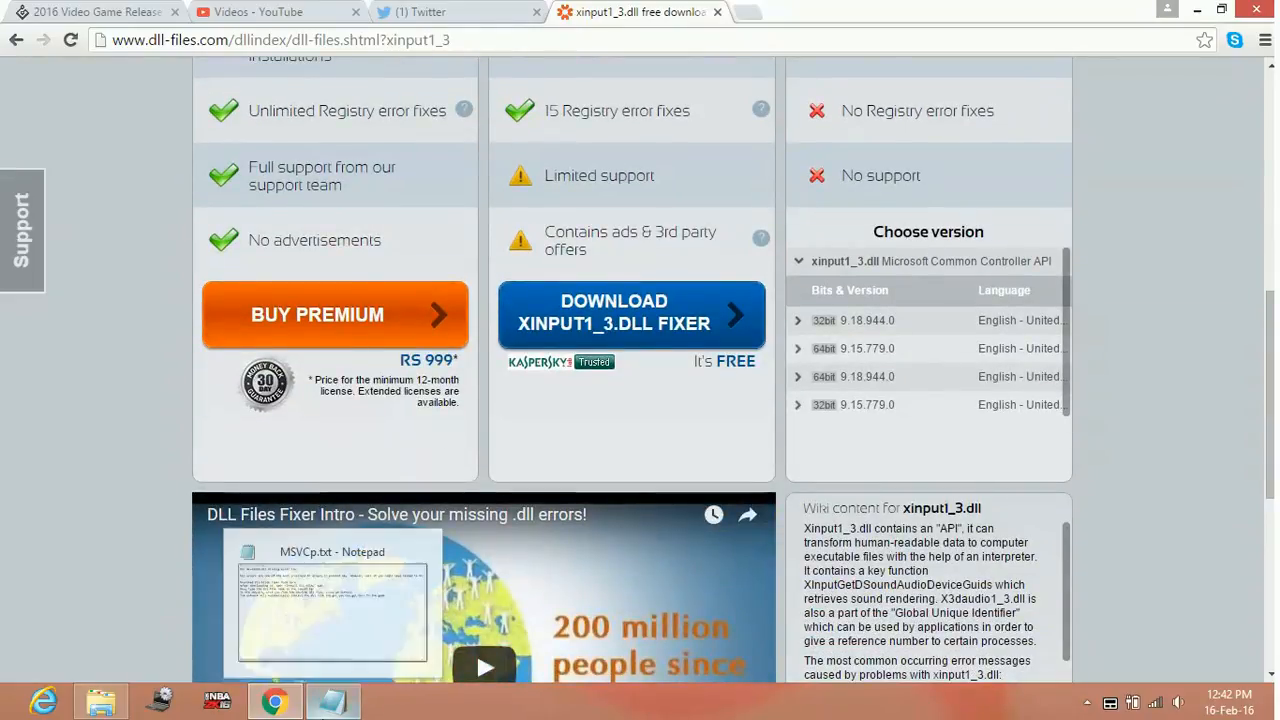
left_click(331, 700)
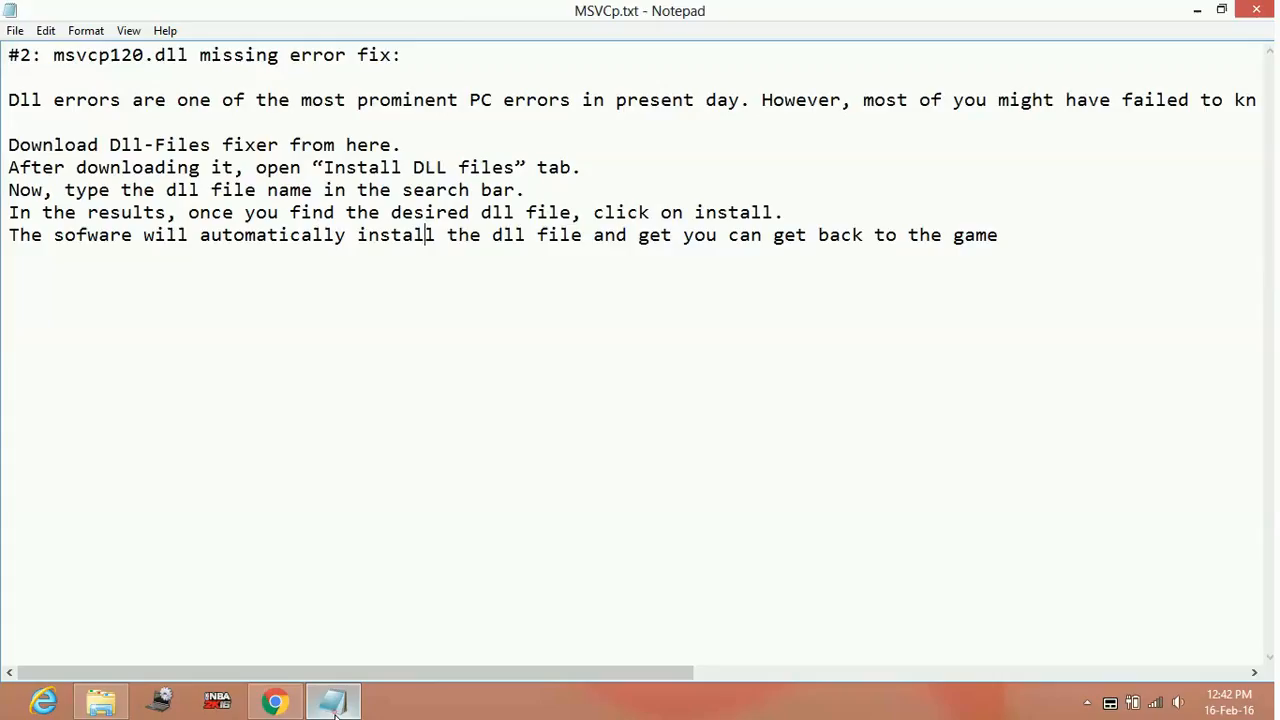